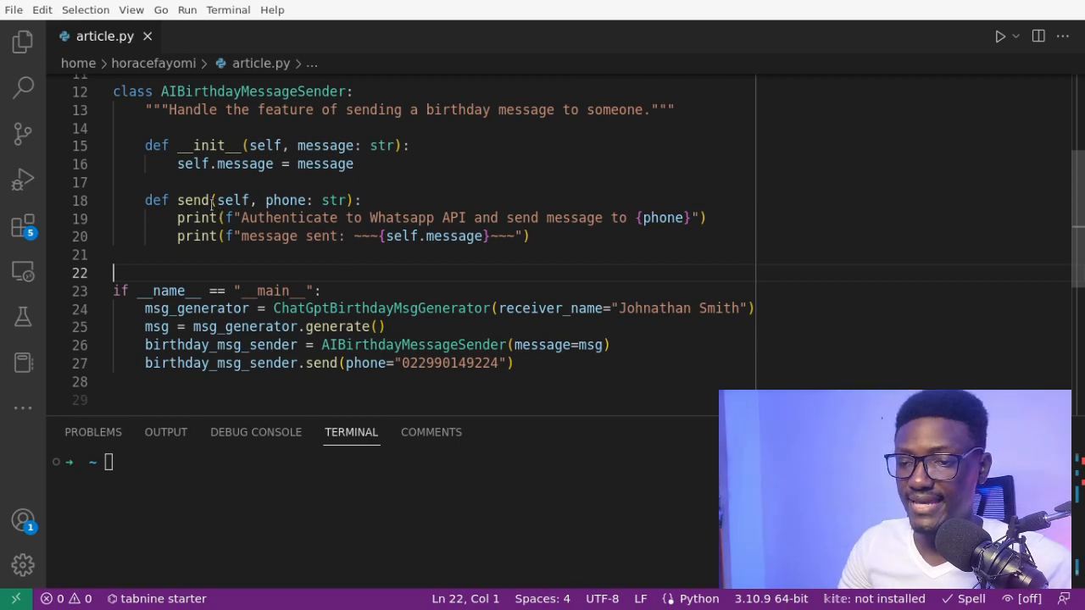
# Step: Edit the send method of AIBirthdayMessageSender, typing 'email' and a 'pass' body
pyautogui.doubleClick(253, 91)
pyautogui.write('def se')
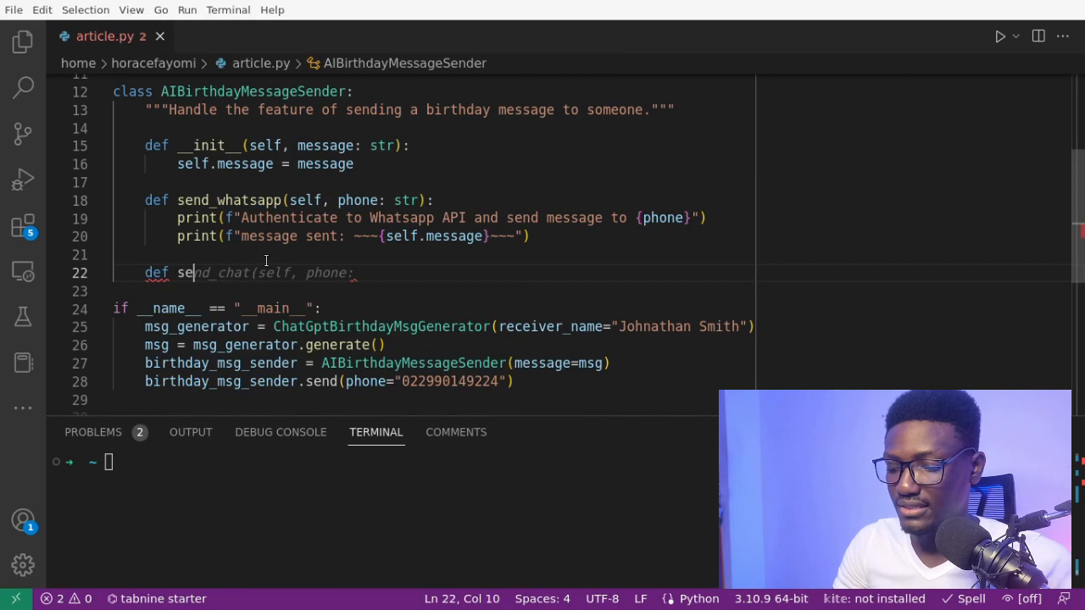
pyautogui.write('nd_')
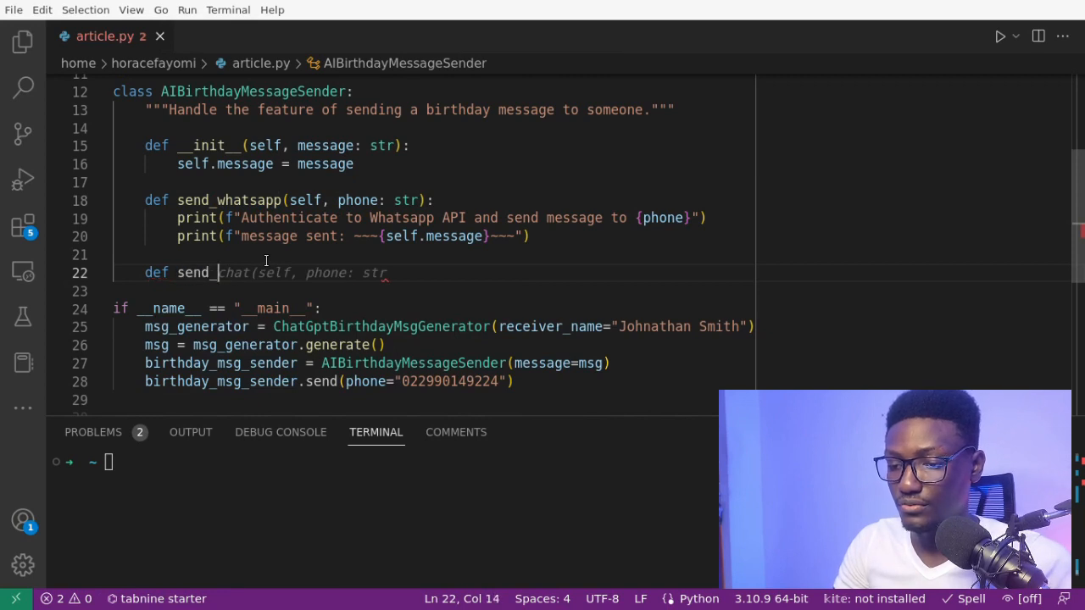
pyautogui.write('email(self, email: str):')
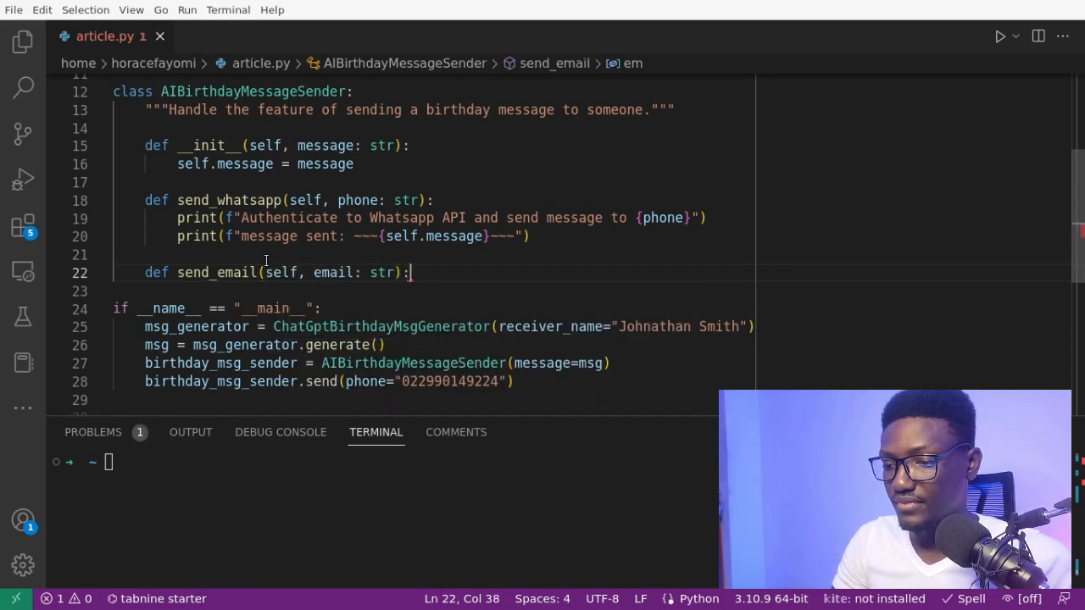
pyautogui.write('pass')
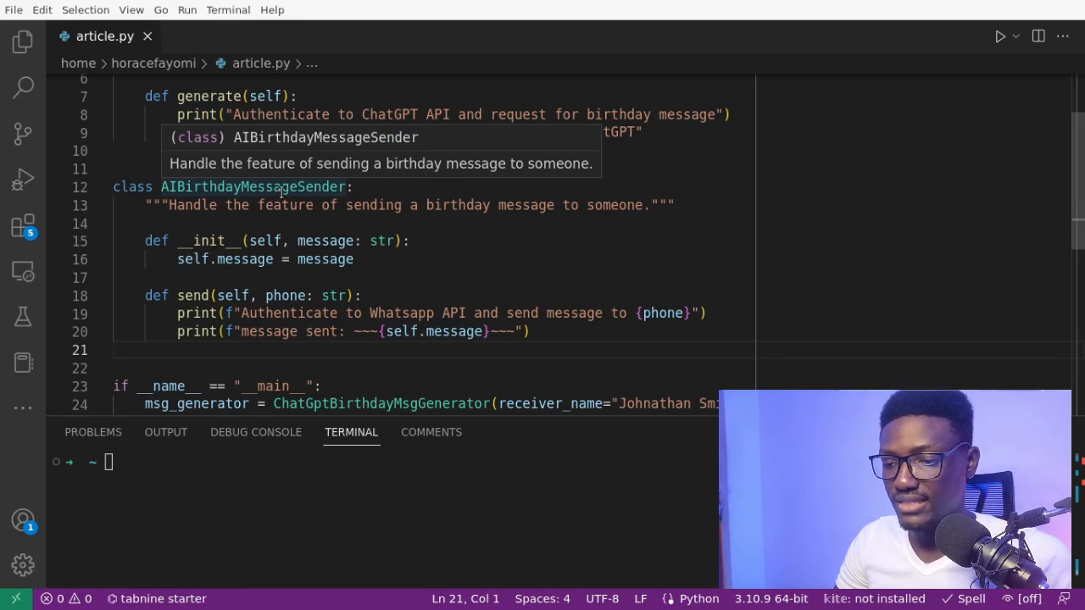
# Step: Add 'from abc import ABC, abstractmethod' at the top of article.py
pyautogui.scroll(3)
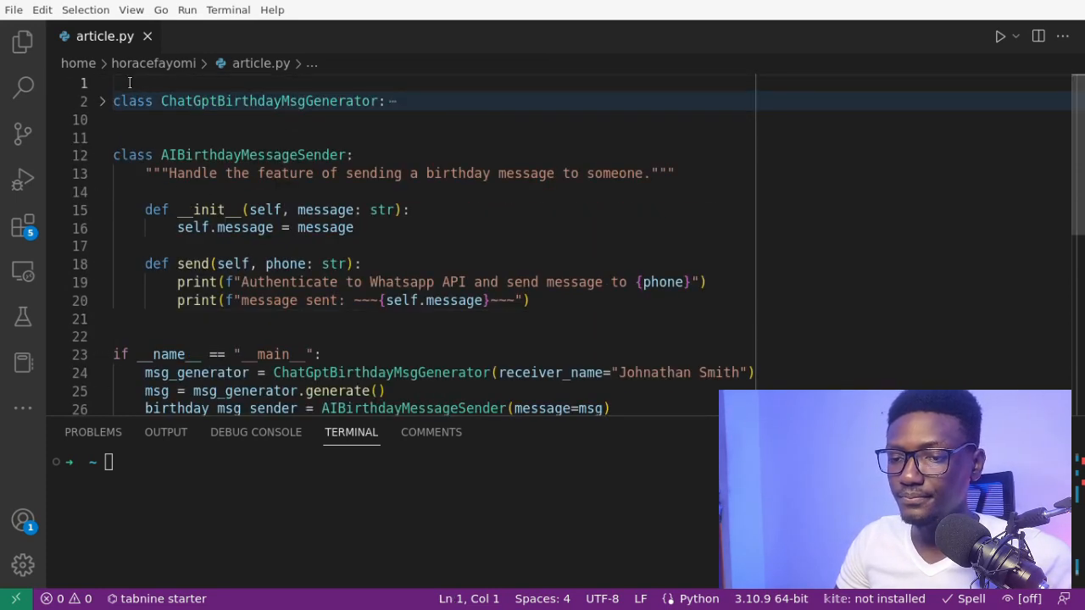
pyautogui.write('from abs')
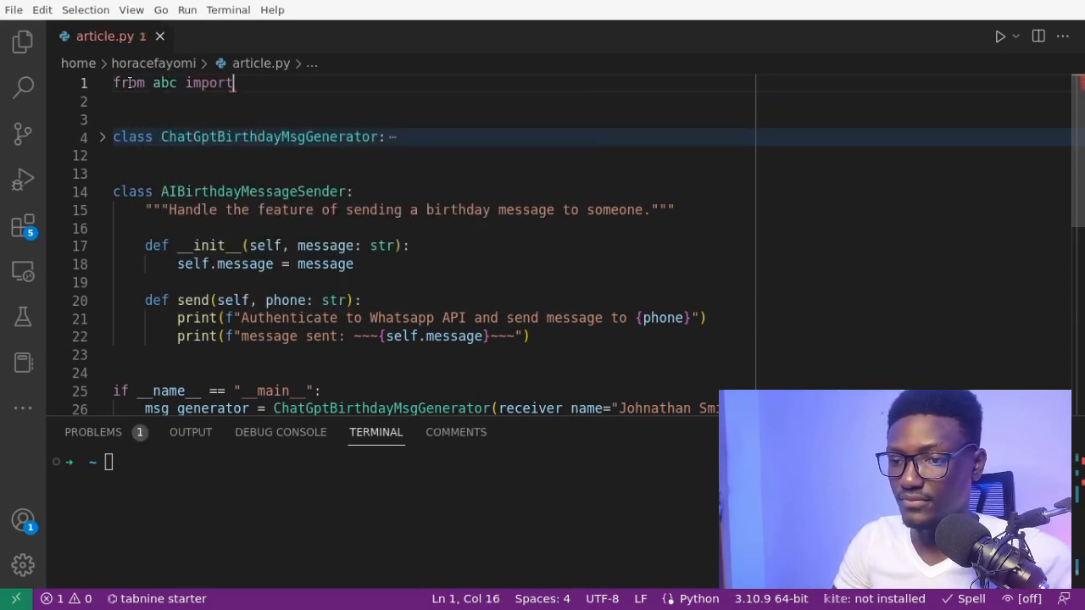
pyautogui.write('ABC, a')
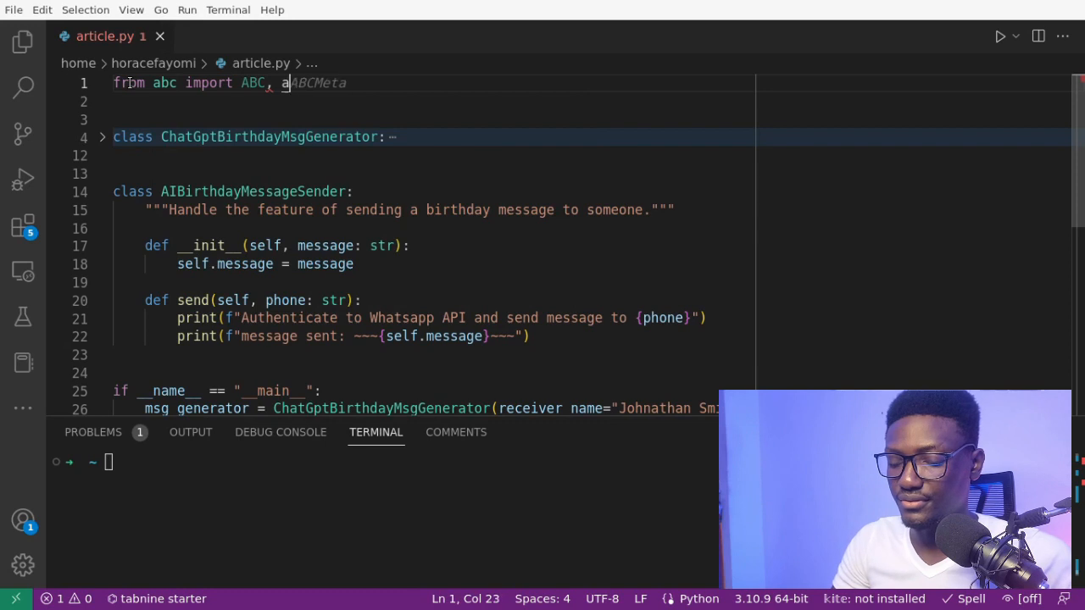
pyautogui.write('bstractmethod')
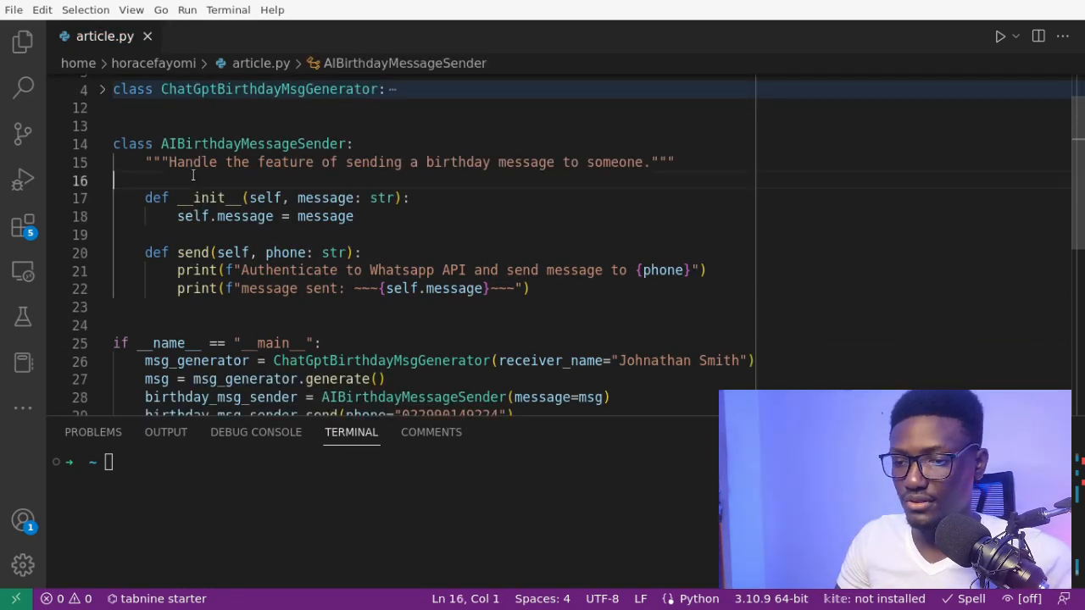
pyautogui.click(256, 143)
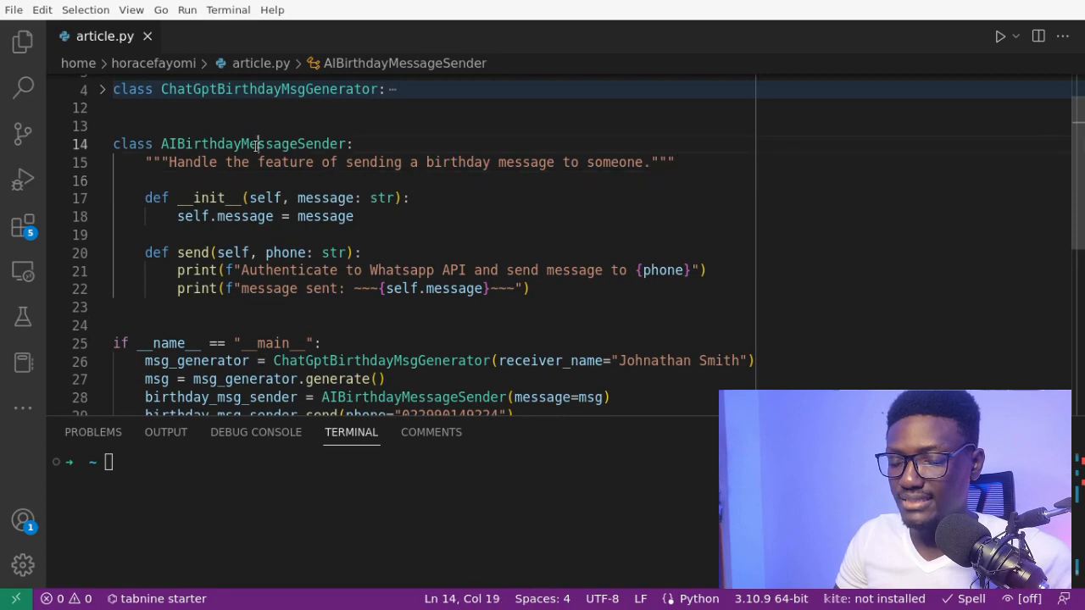
pyautogui.doubleClick(253, 143)
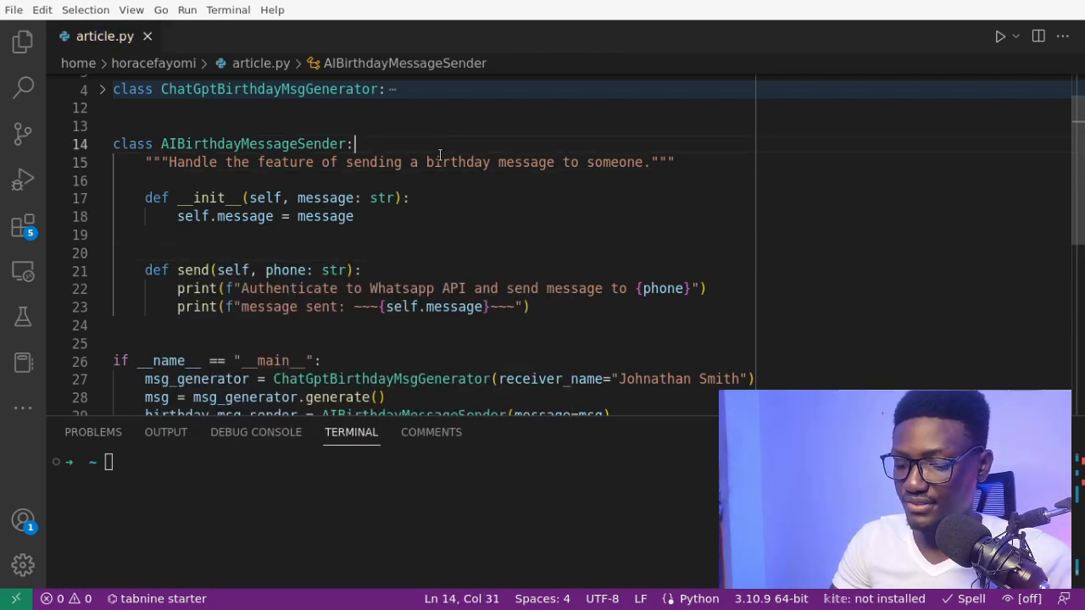
pyautogui.write('(ABC')
pyautogui.click(433, 254)
pyautogui.write('@')
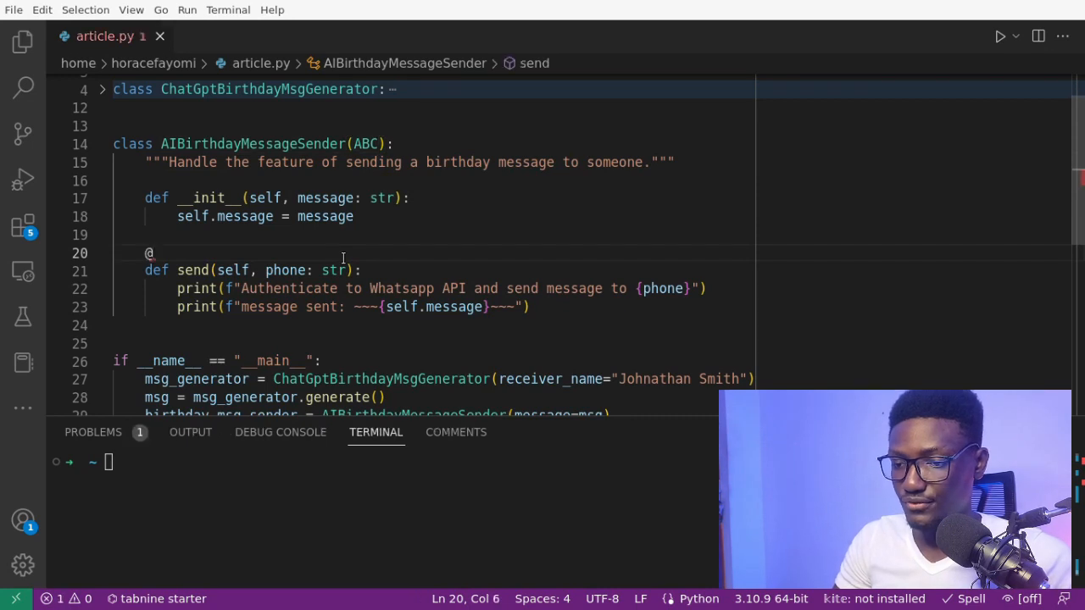
pyautogui.write('abstractmethod')
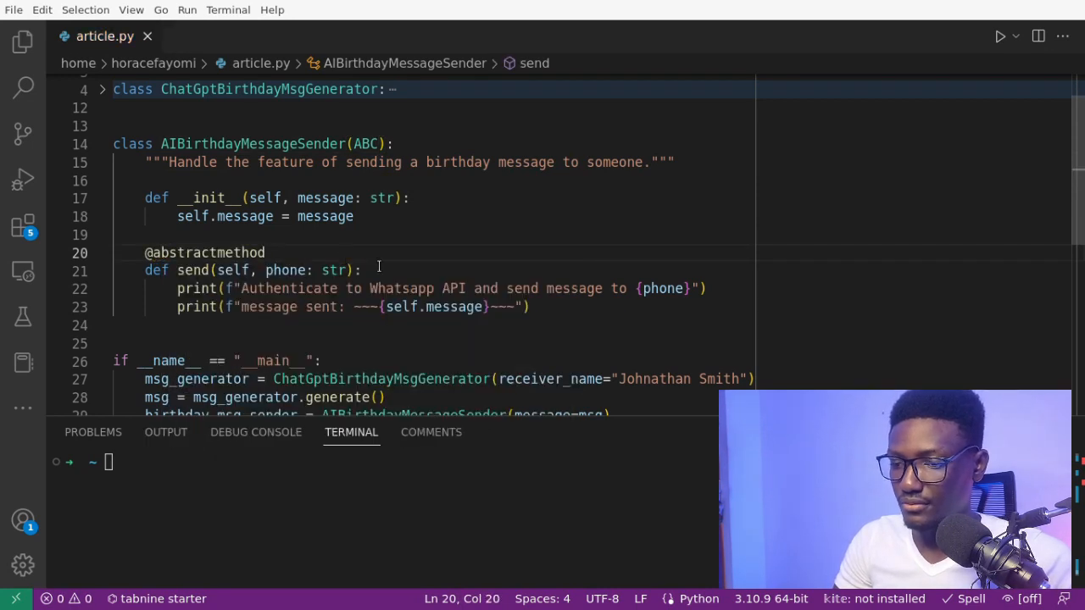
pyautogui.write('pass')
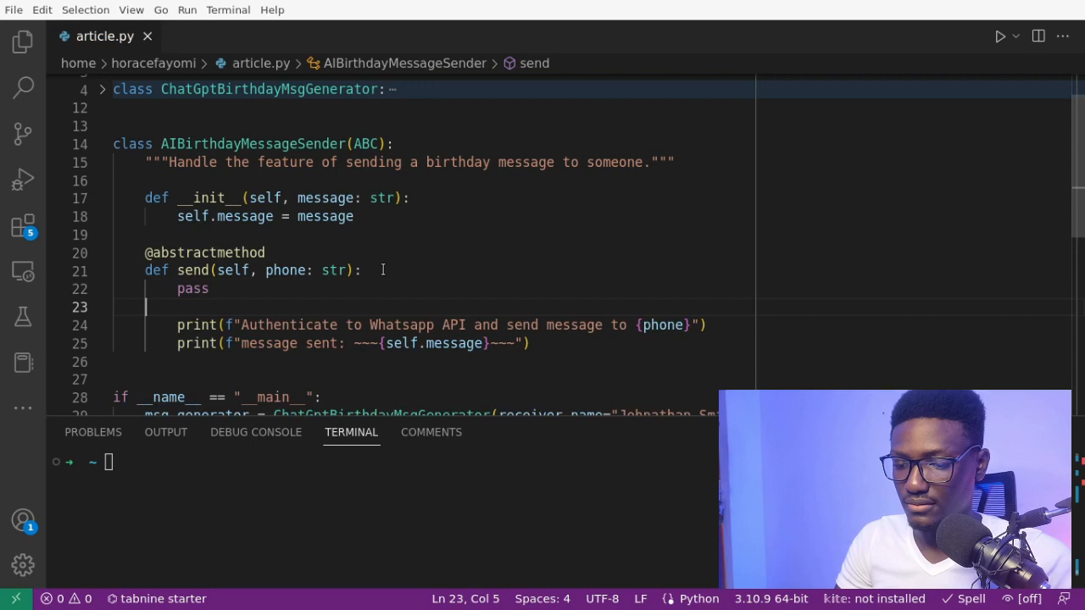
pyautogui.write('class AIBirthdayMessageSender')
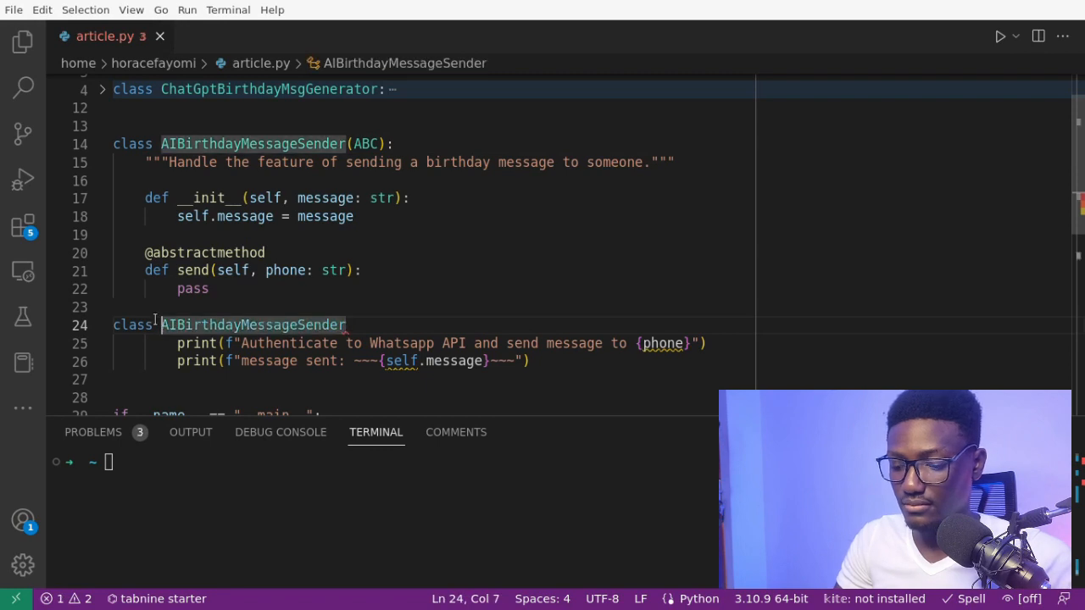
# Step: Write a WhatsappAIBirthdayMessageSender subclass with 'def send(self, phone: str):'
pyautogui.write('Whatsapp')
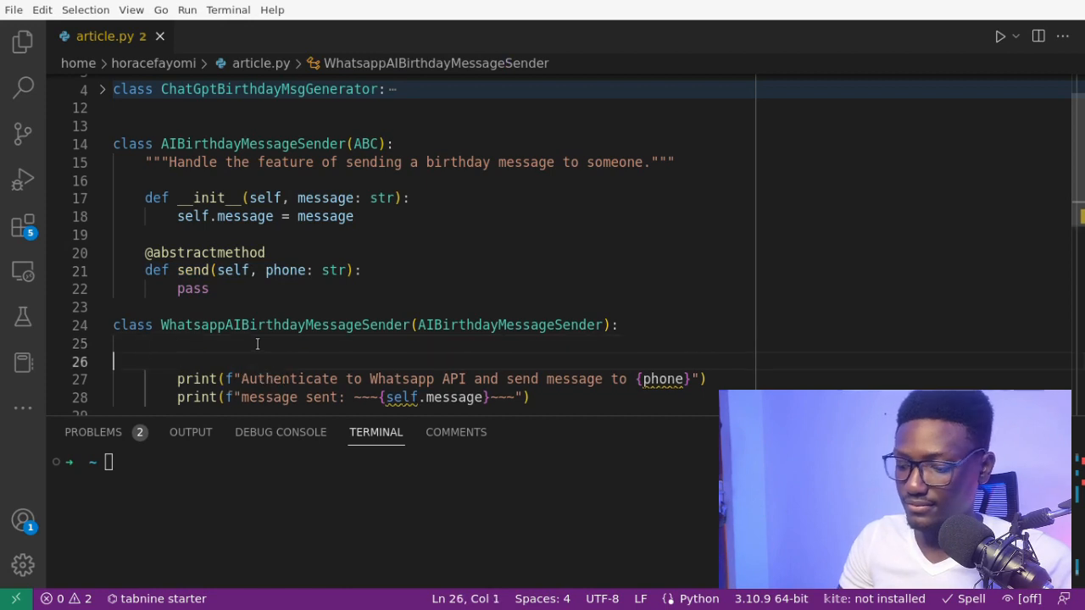
pyautogui.write('def send(self, phone: str):')
pyautogui.write('"""Send a birthday message to someone"""')
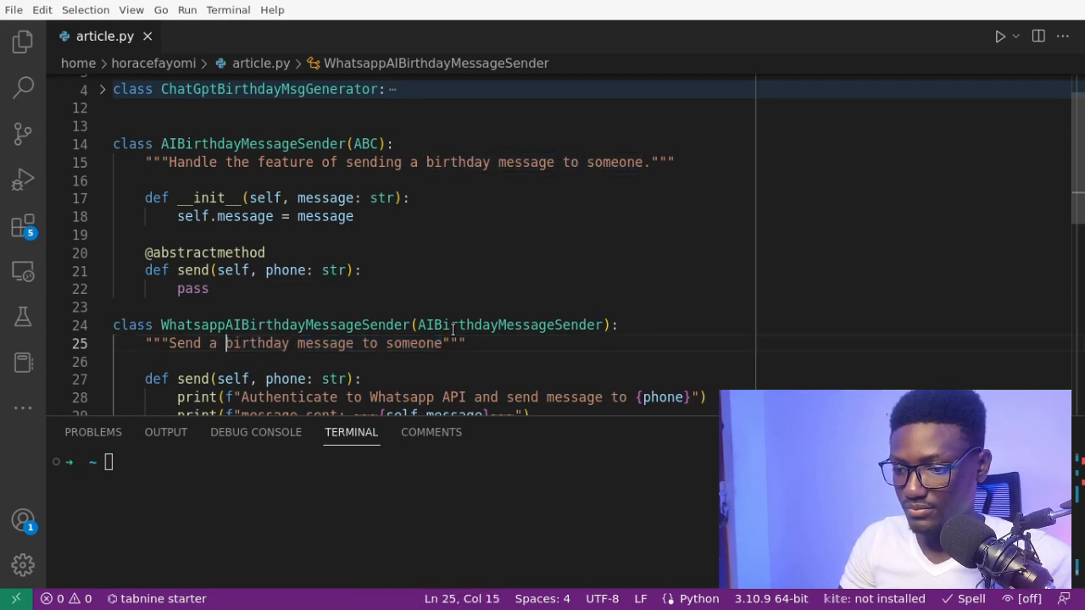
pyautogui.doubleClick(254, 344)
pyautogui.write('whatsapp number.')
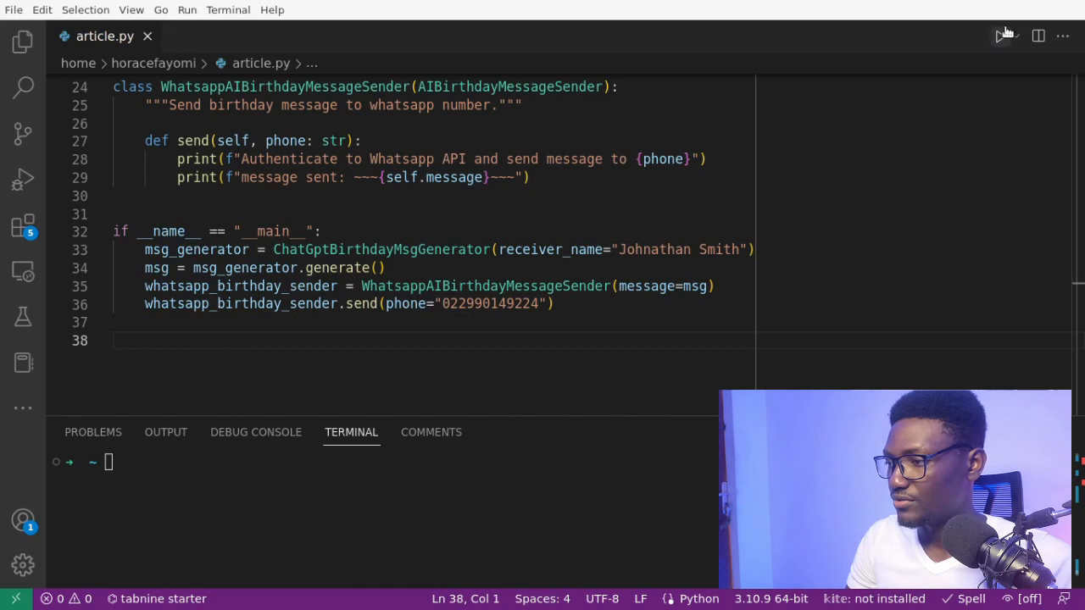
# Step: Run article.py with the Run Python File button to test the WhatsApp send
pyautogui.click(1000, 35)
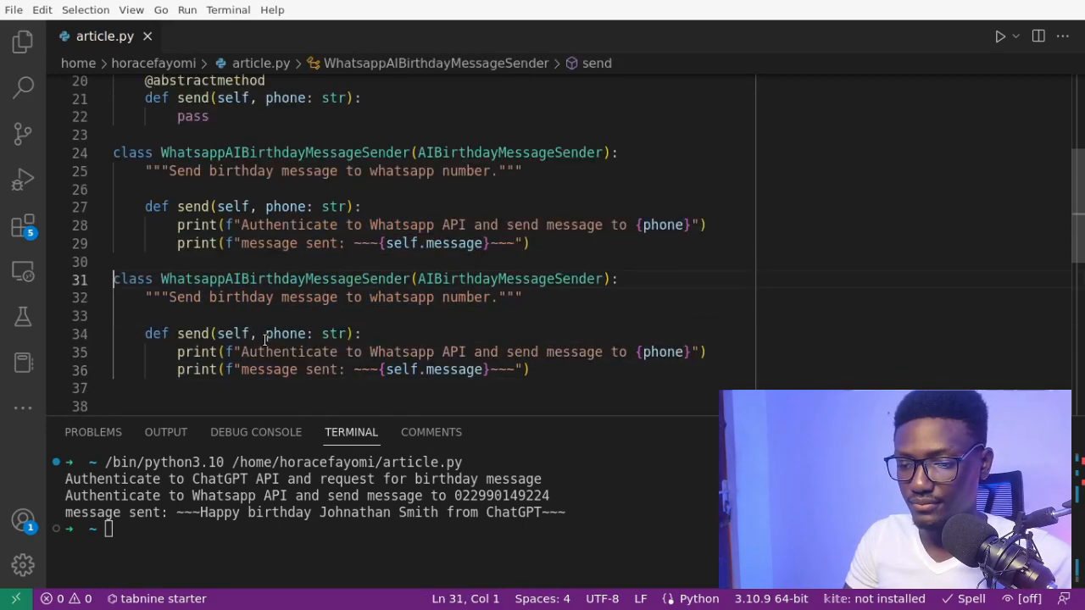
# Step: Rename the copy EmailAIBirthdayMessageSender, changing number/phone to email, and start email_birthday_sender
pyautogui.write('Email')
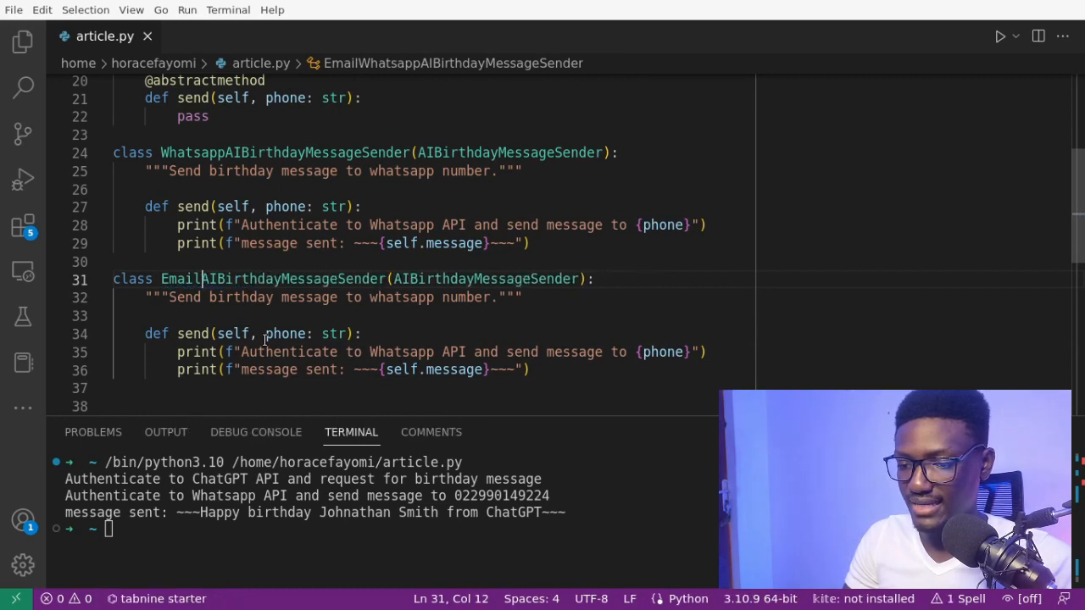
pyautogui.doubleClick(486, 279)
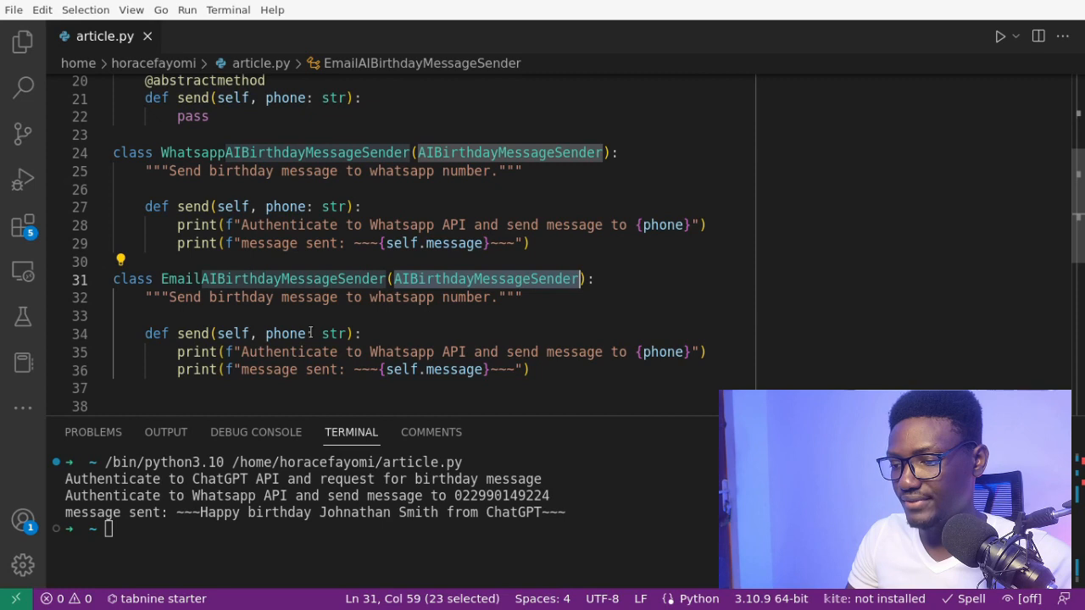
pyautogui.doubleClick(464, 297)
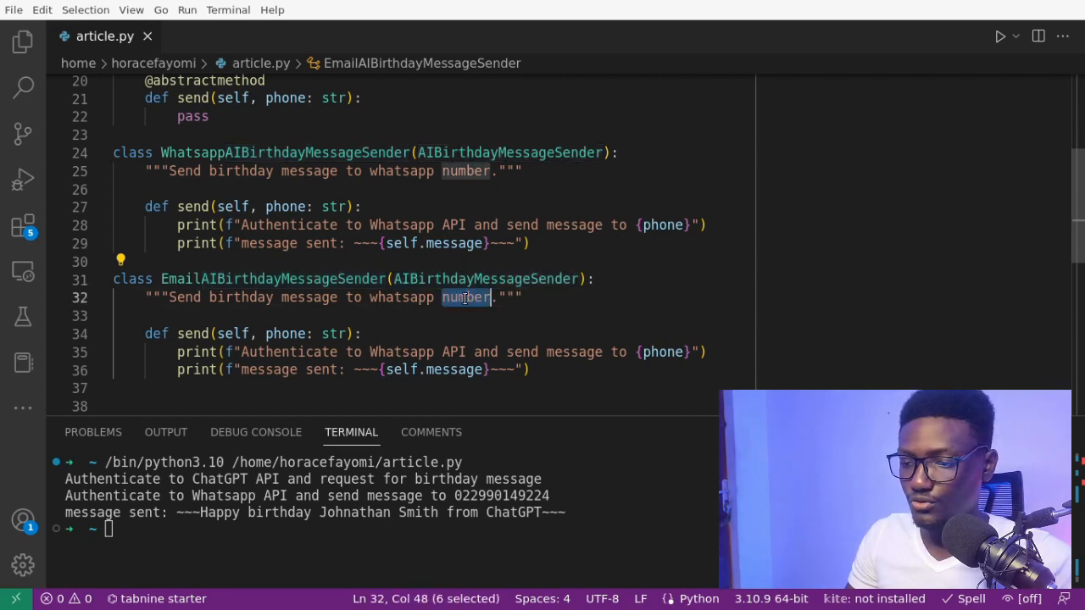
pyautogui.write('email')
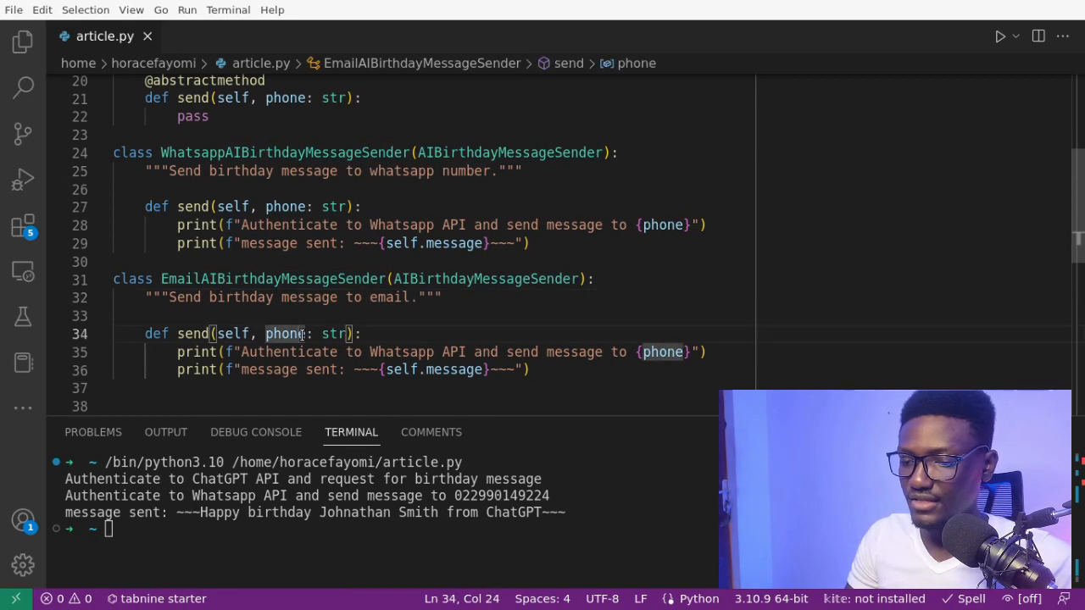
pyautogui.write('email')
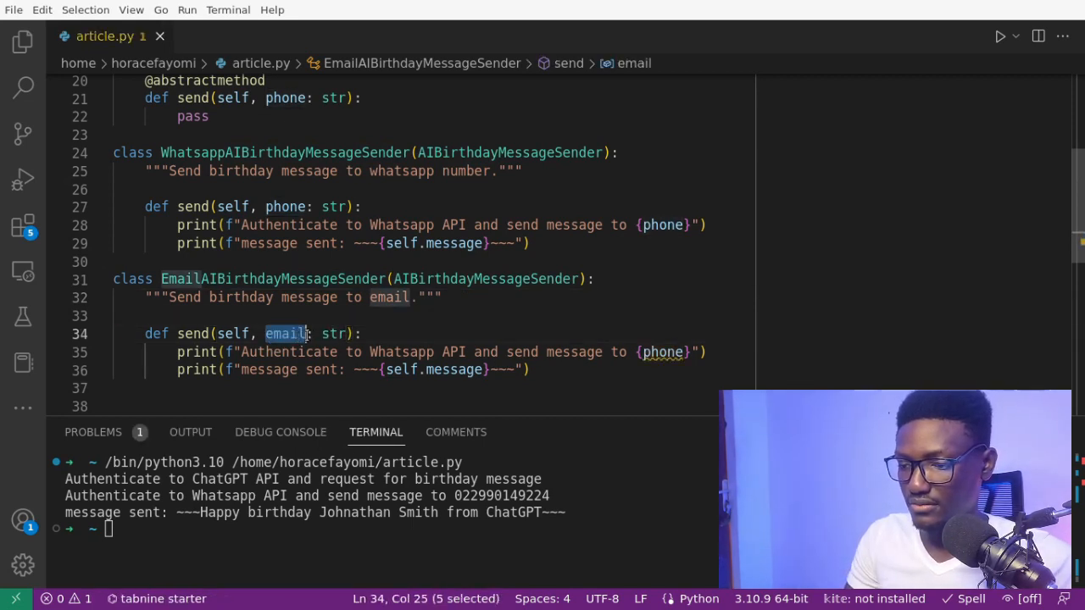
pyautogui.write('email')
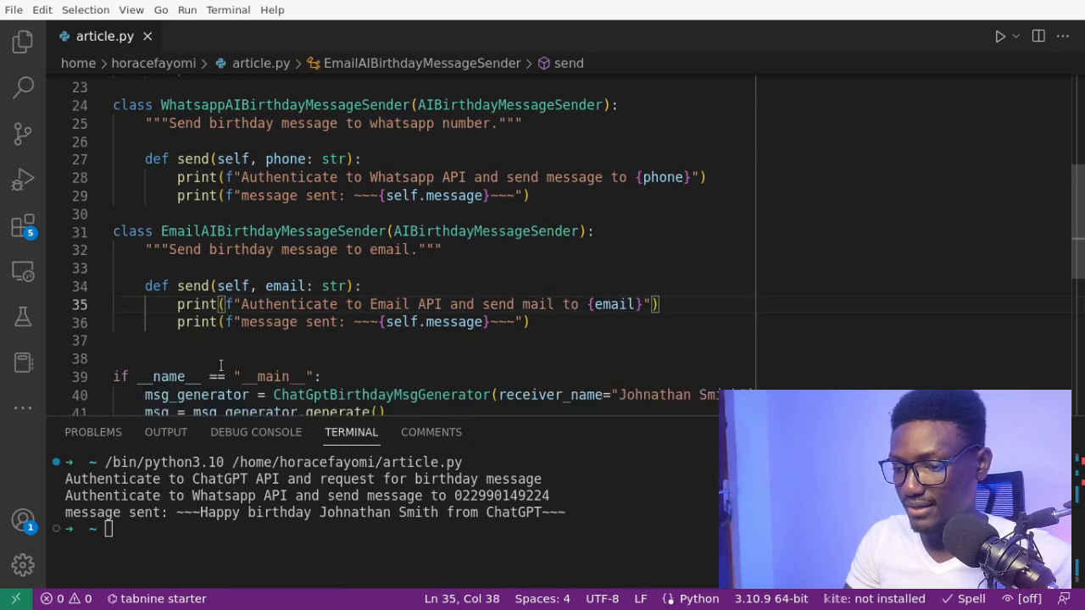
pyautogui.write('email_birthday_sender =')
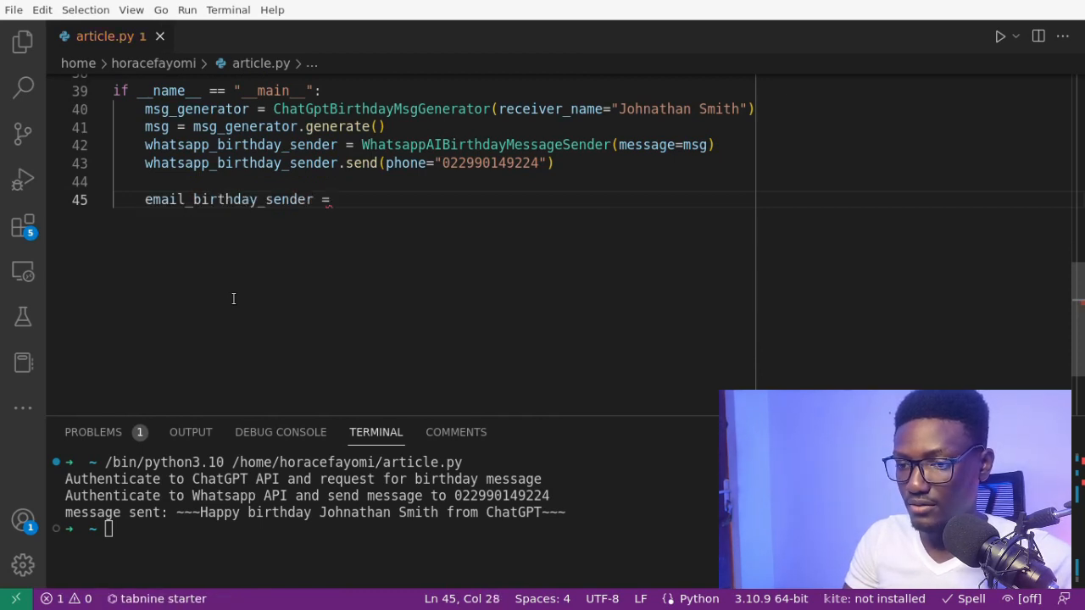
pyautogui.write('EM')
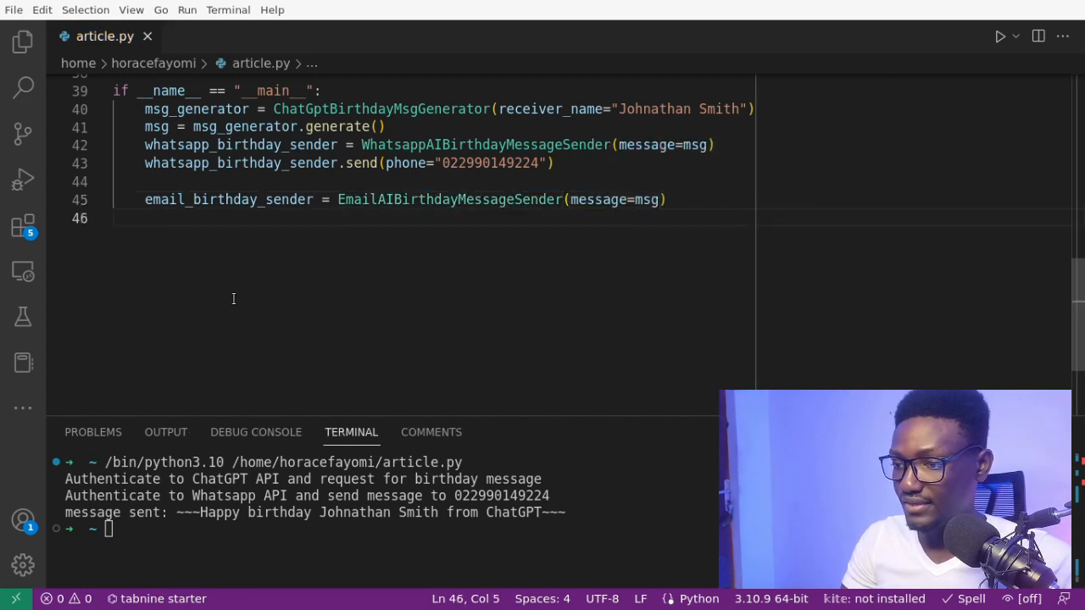
pyautogui.write('email_birthday_sender')
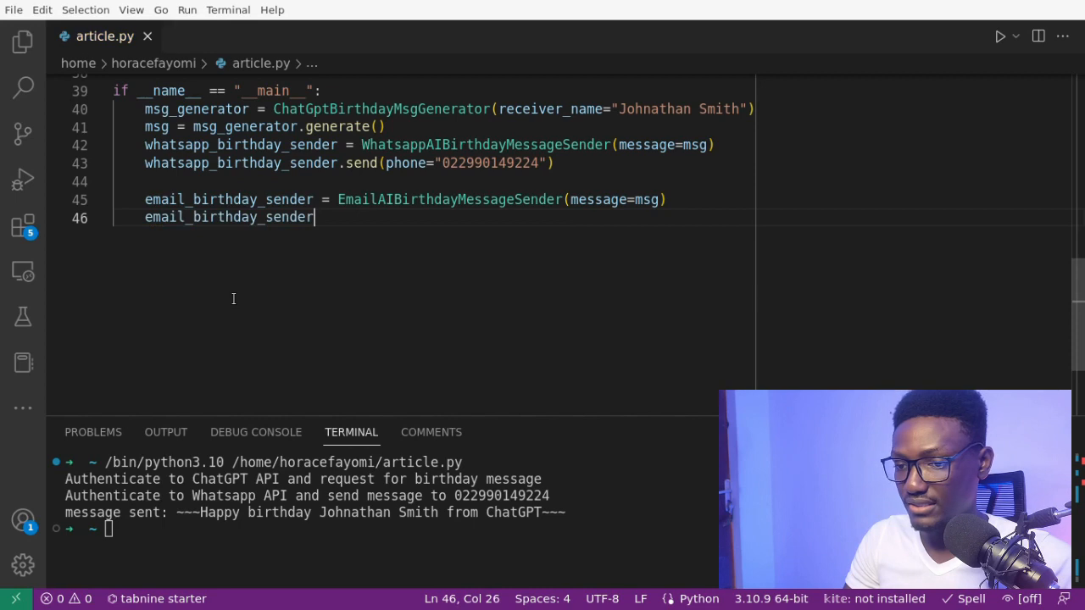
pyautogui.write('.send(email=')
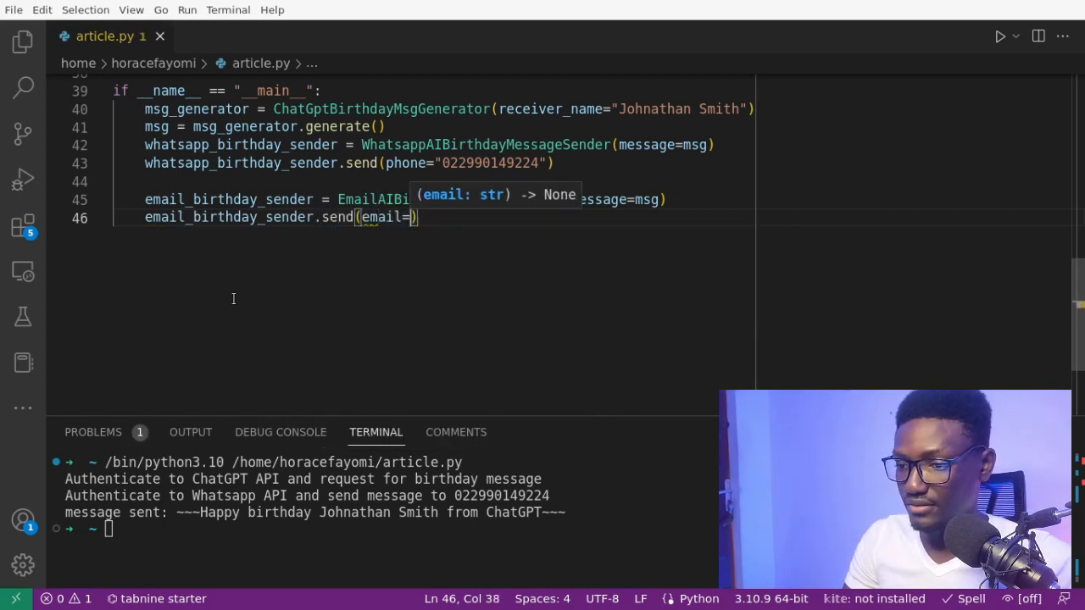
pyautogui.write('j_smith"')
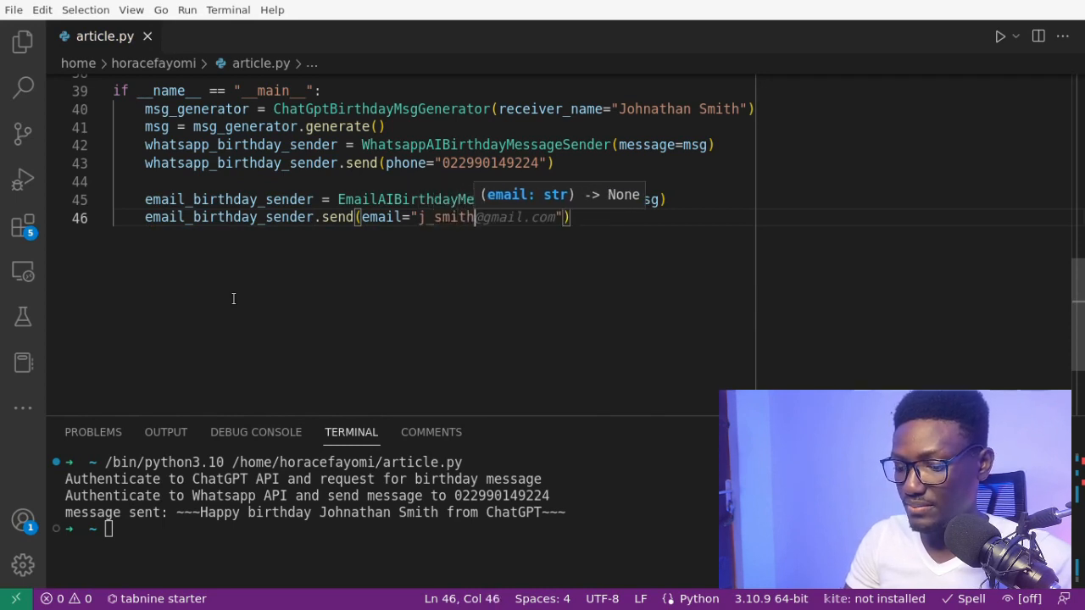
pyautogui.write('@gmail.com')
pyautogui.press('Enter')
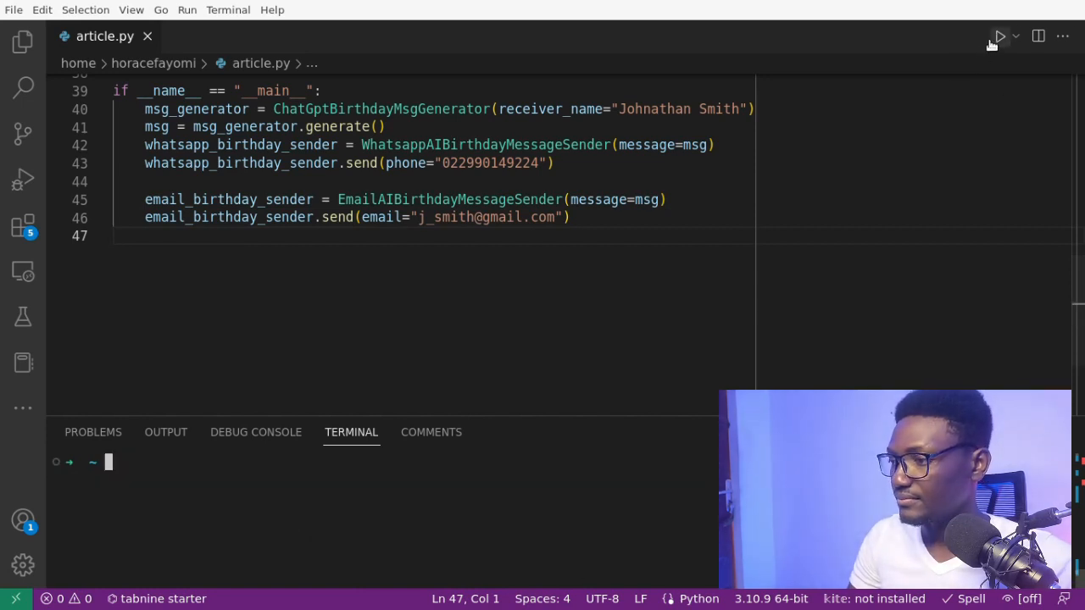
# Step: Rerun article.py and check the WhatsApp and email send outputs in the terminal
pyautogui.click(1000, 37)
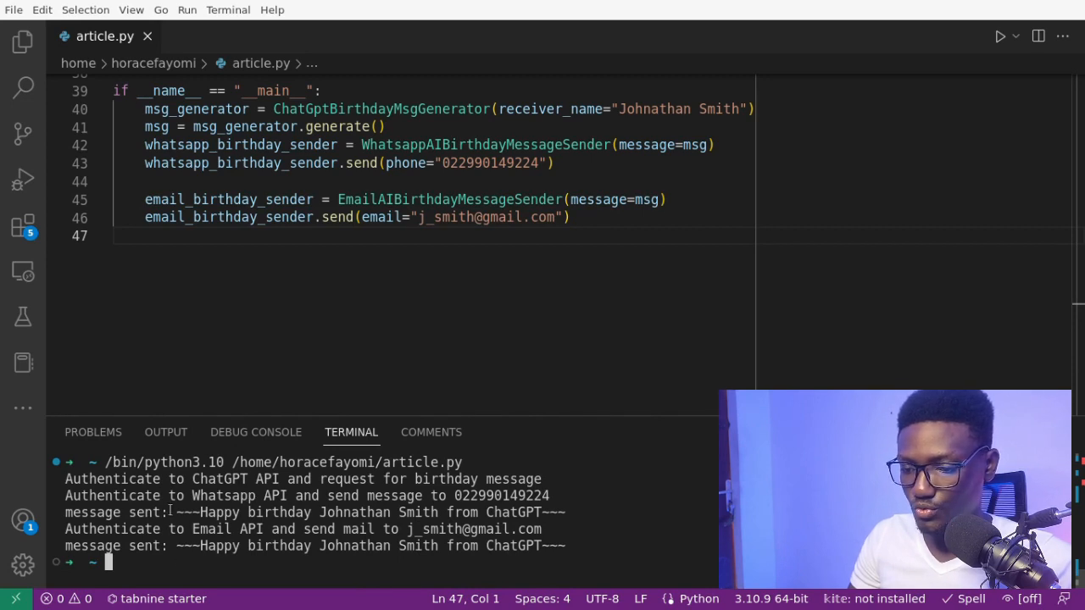
pyautogui.moveTo(193, 496); pyautogui.dragTo(445, 529)
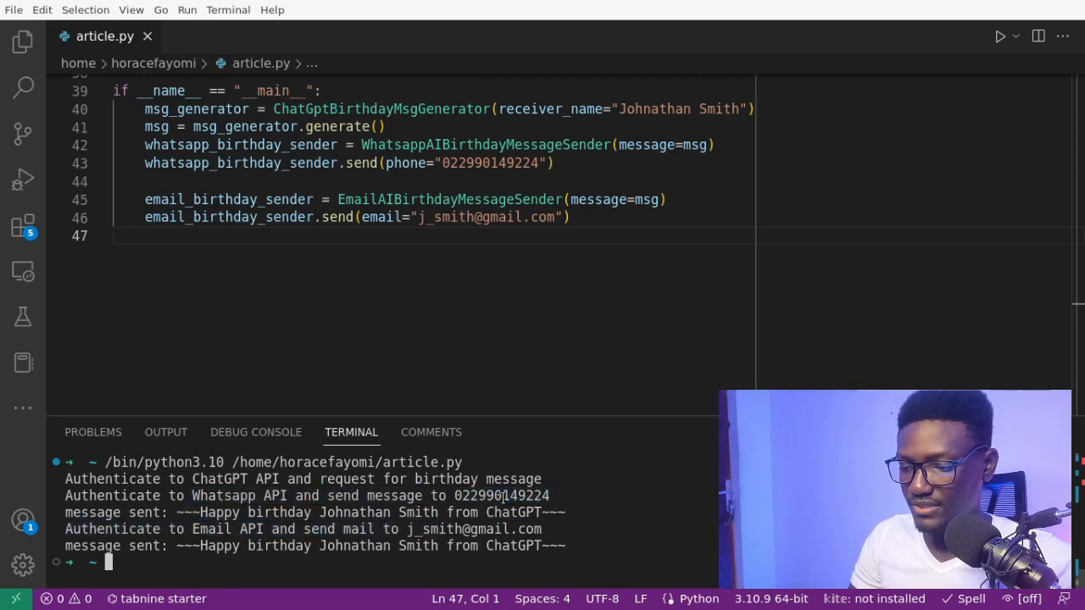
pyautogui.doubleClick(501, 496)
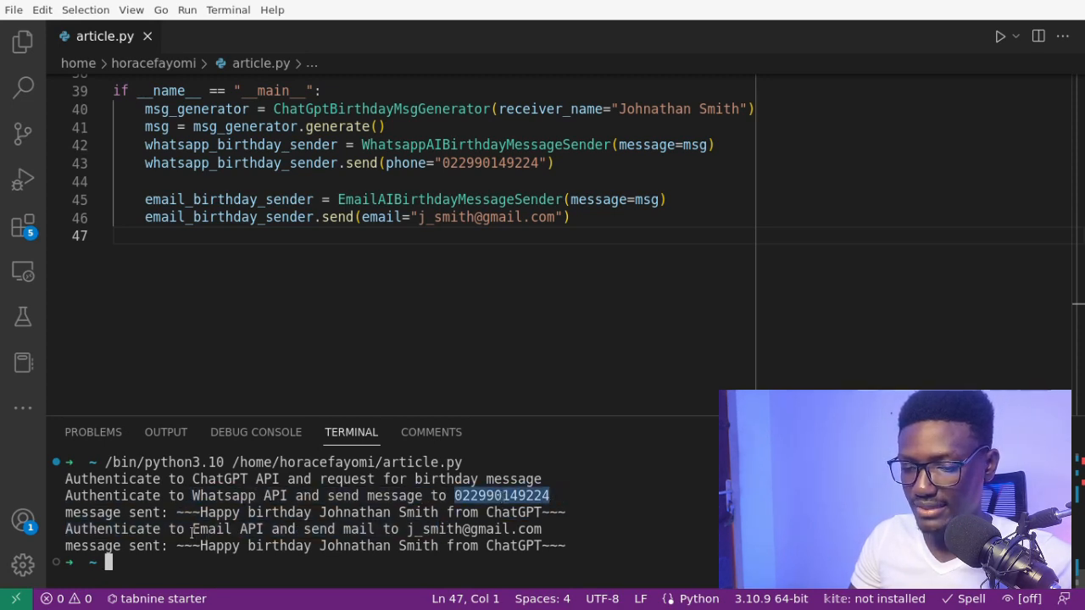